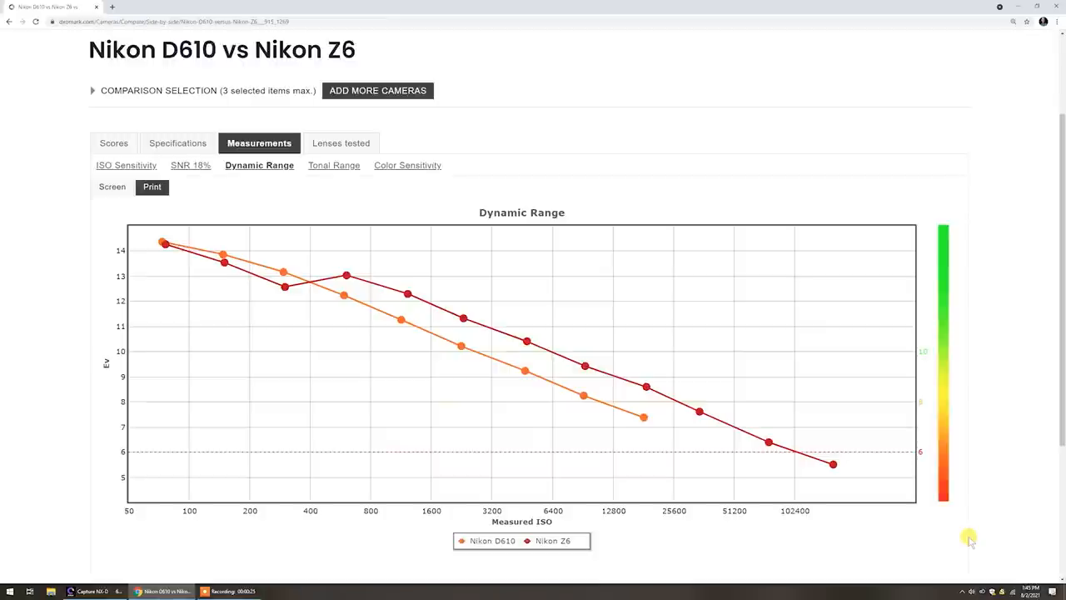
left_click_drag(257, 226, 388, 538)
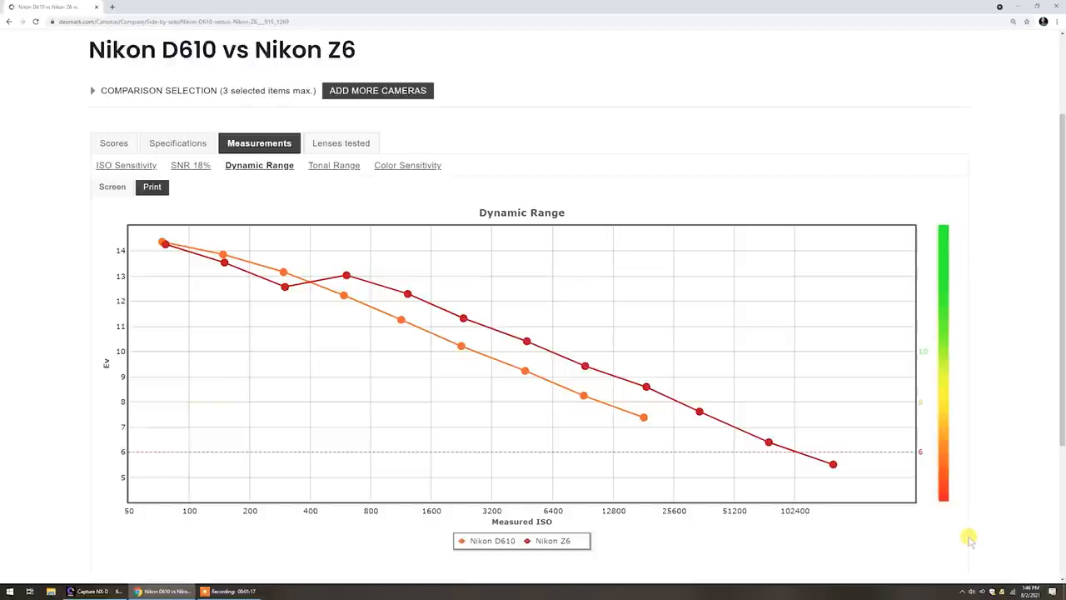
mouse_move(270, 208)
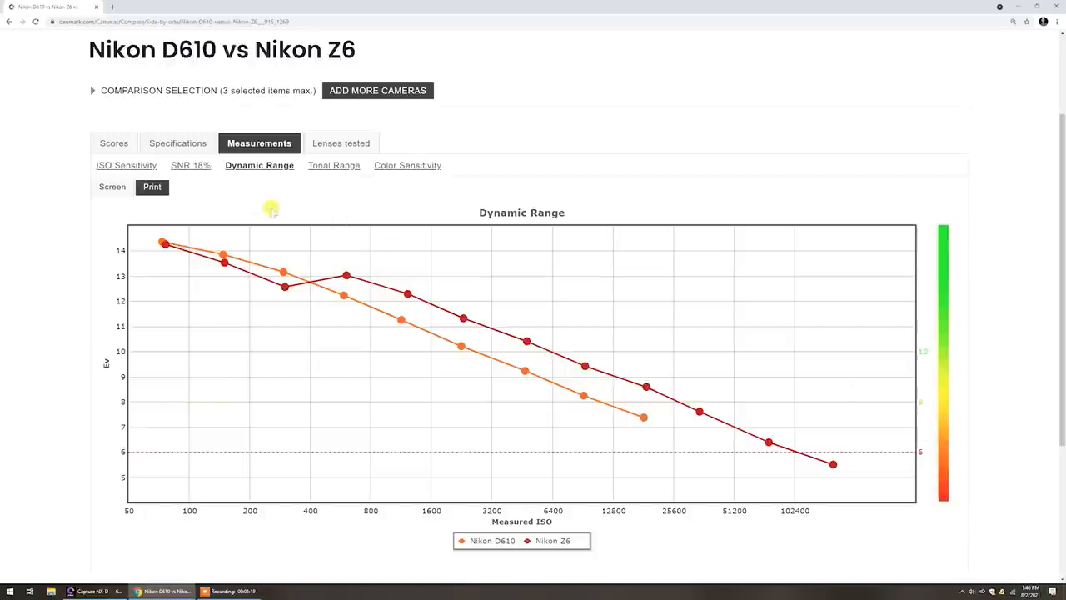
left_click(190, 165)
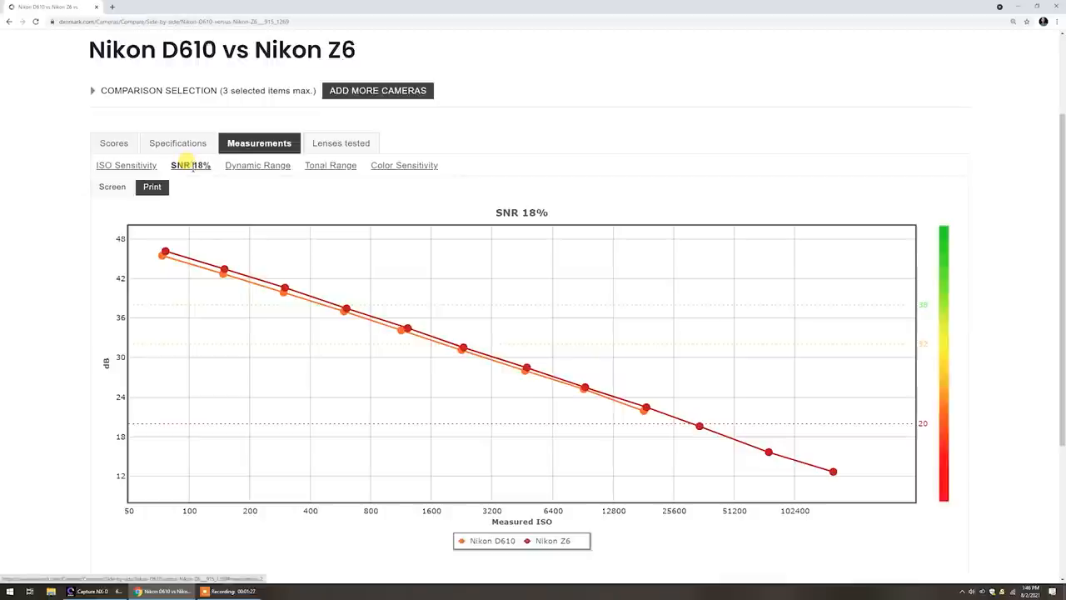
left_click(330, 165)
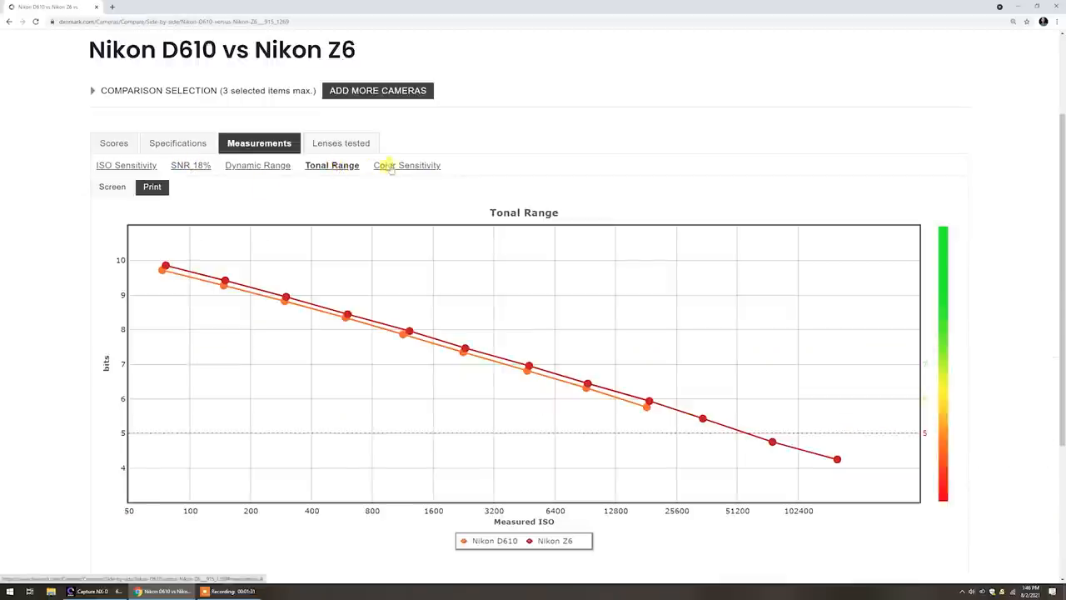
left_click(406, 165)
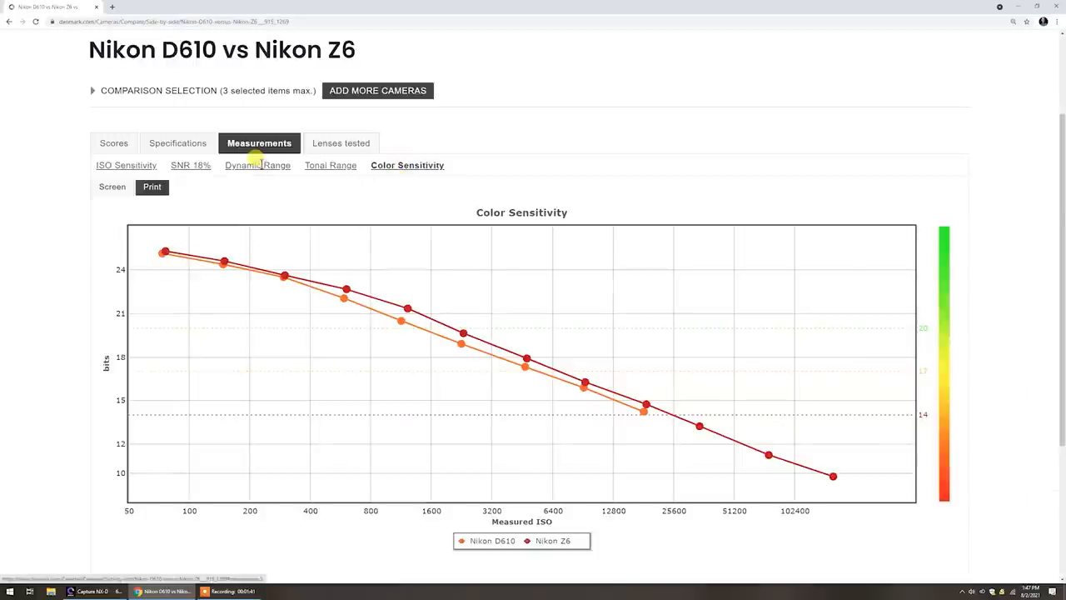
left_click(257, 165)
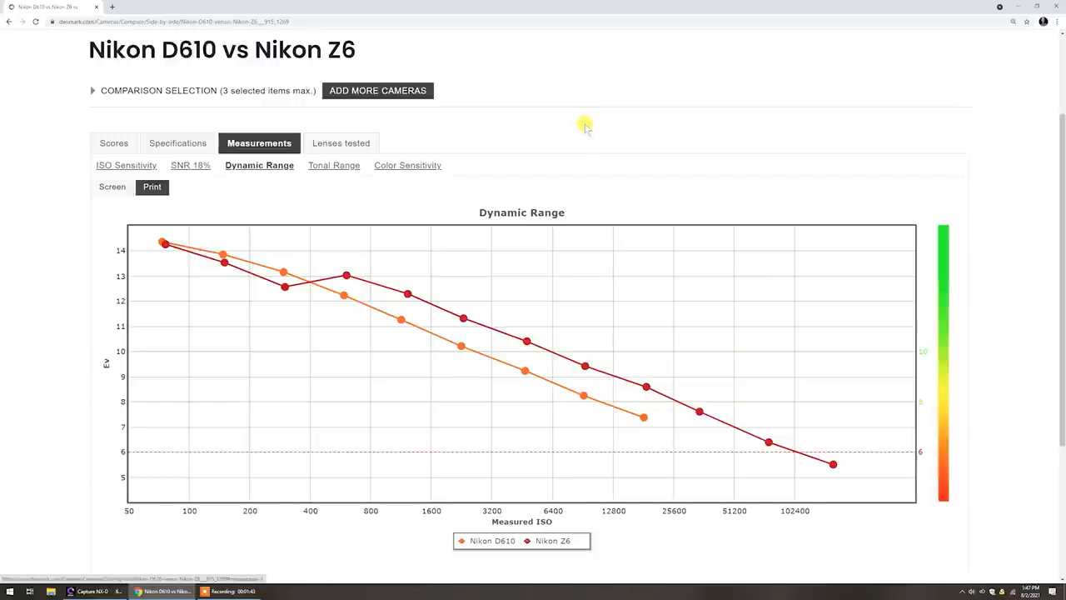